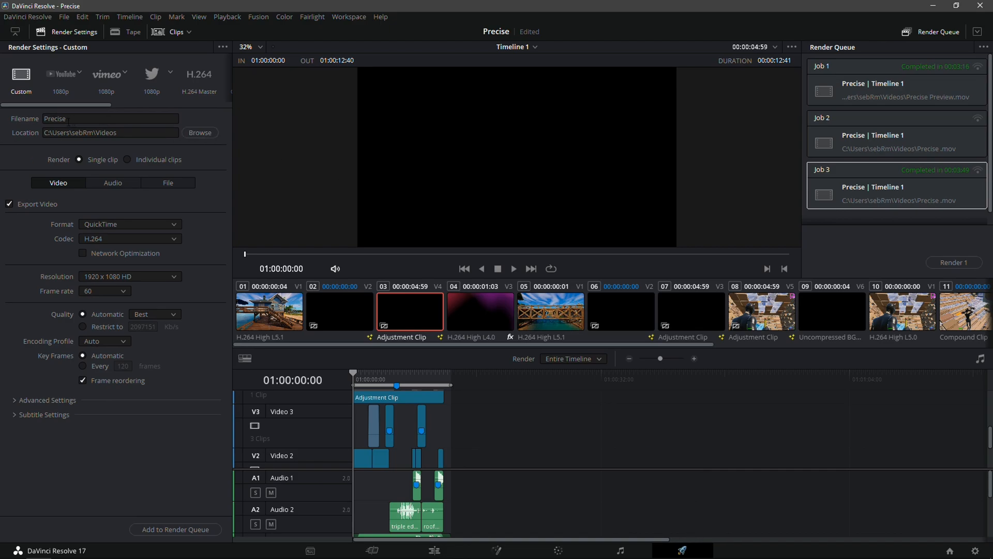
- Select the Render Settings Filename field to enter 'Precise Preview 2'
click(109, 118)
text( Preview 2)
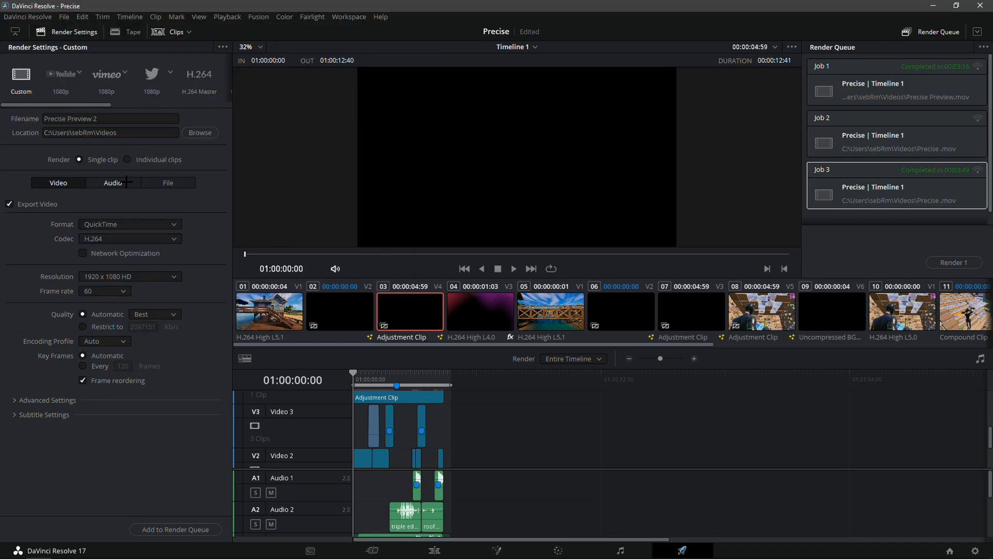
click(57, 183)
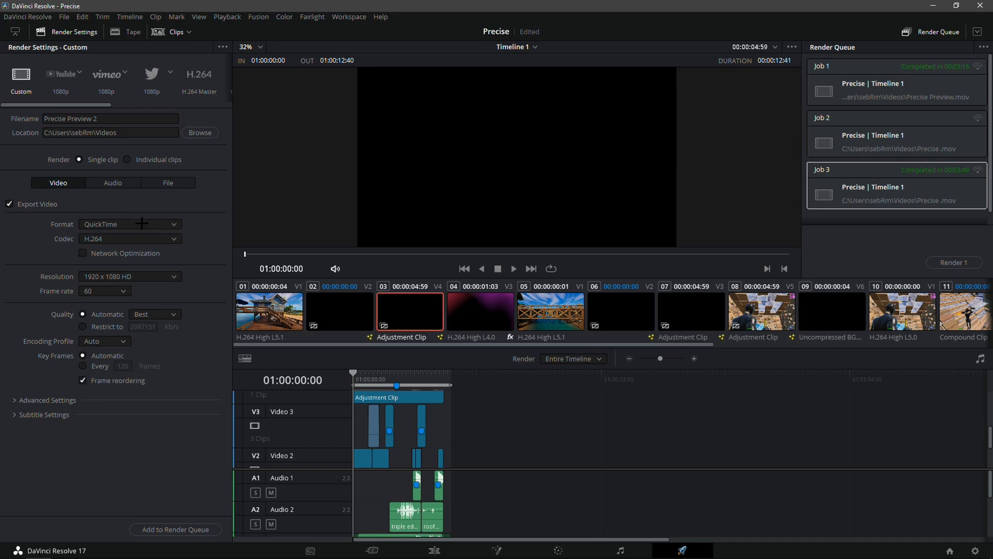
click(130, 223)
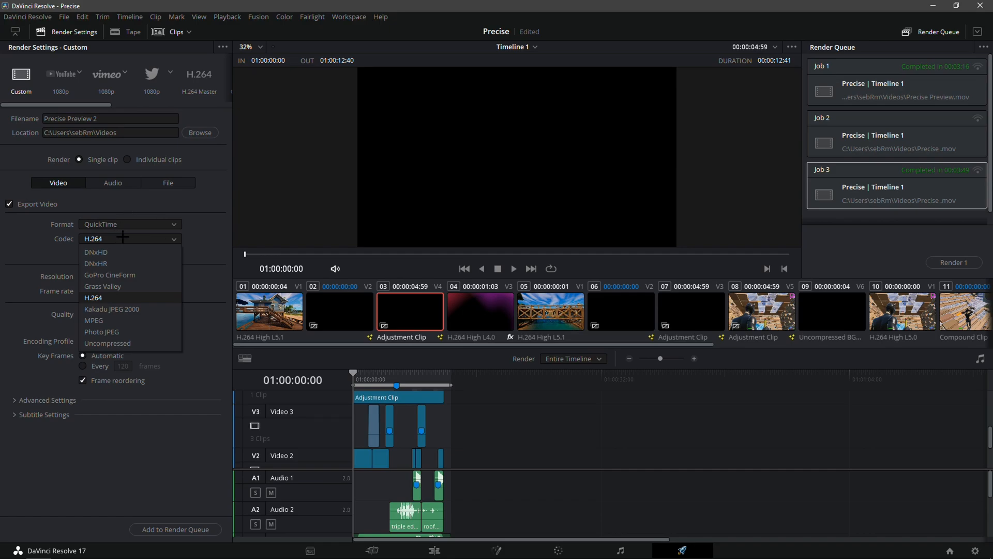
click(93, 298)
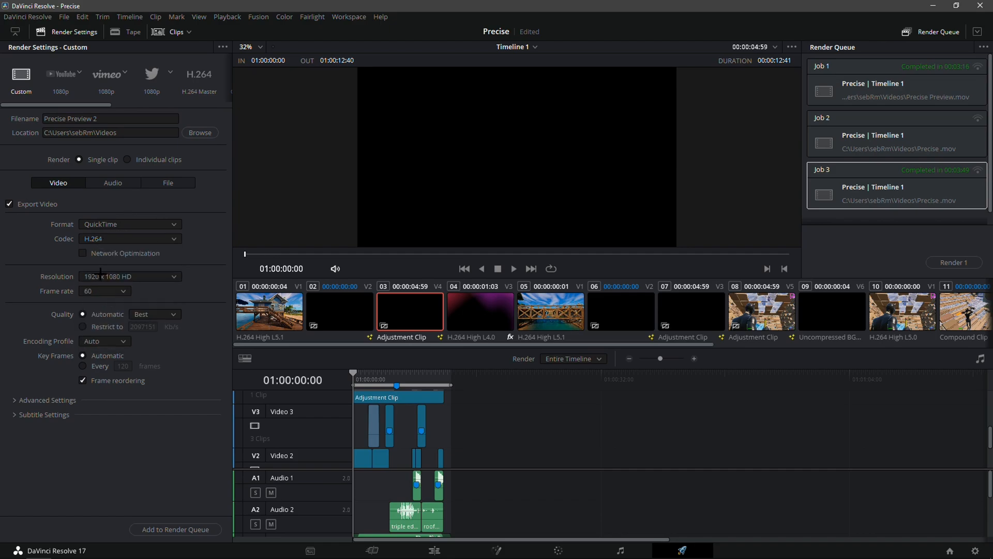
- Switch Resolution to Custom and enter the width for a 2560x1440 frame
click(130, 277)
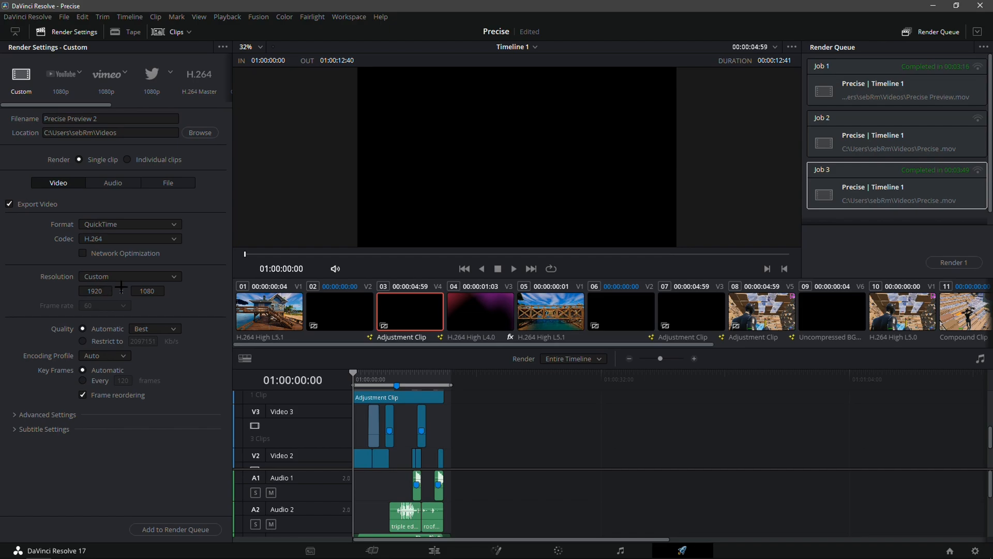
click(94, 291)
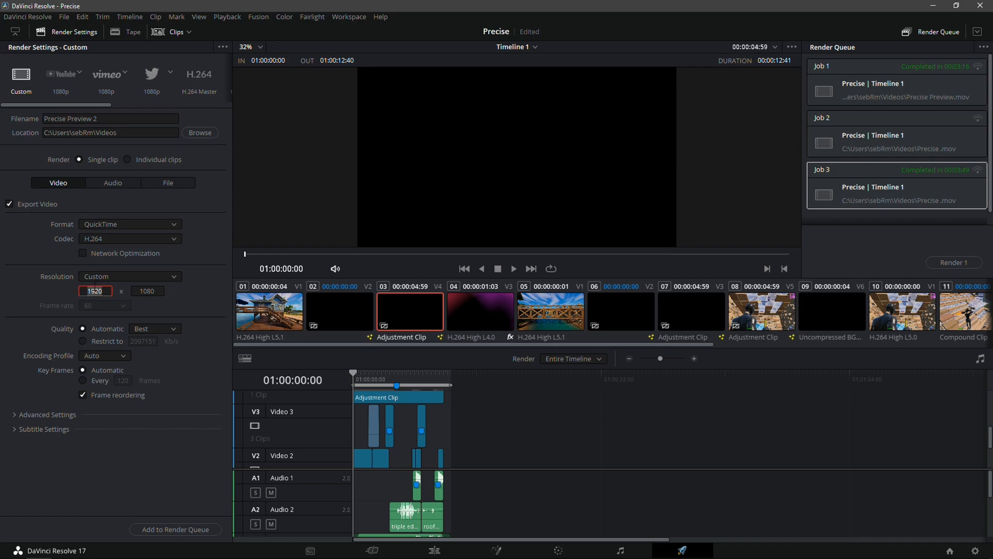
click(129, 276)
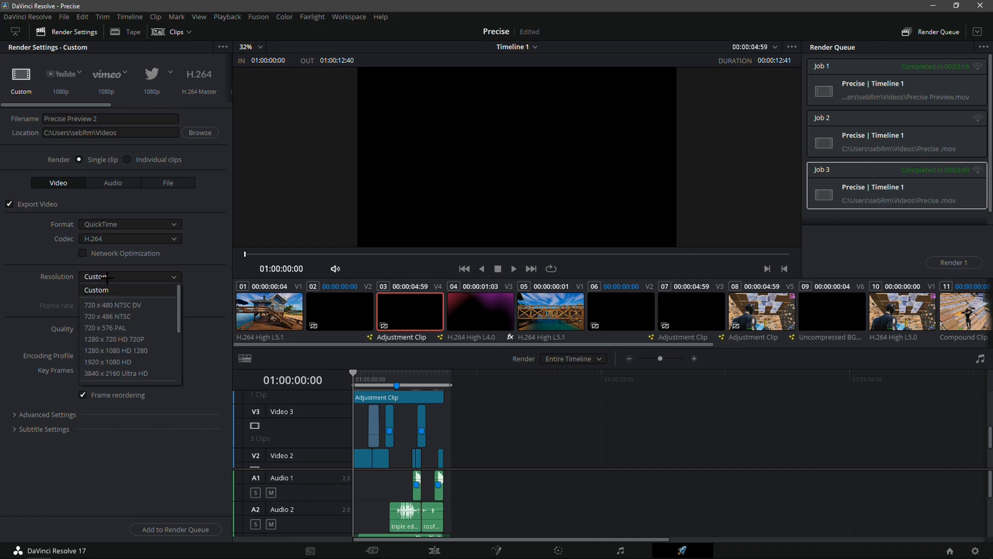
click(96, 289)
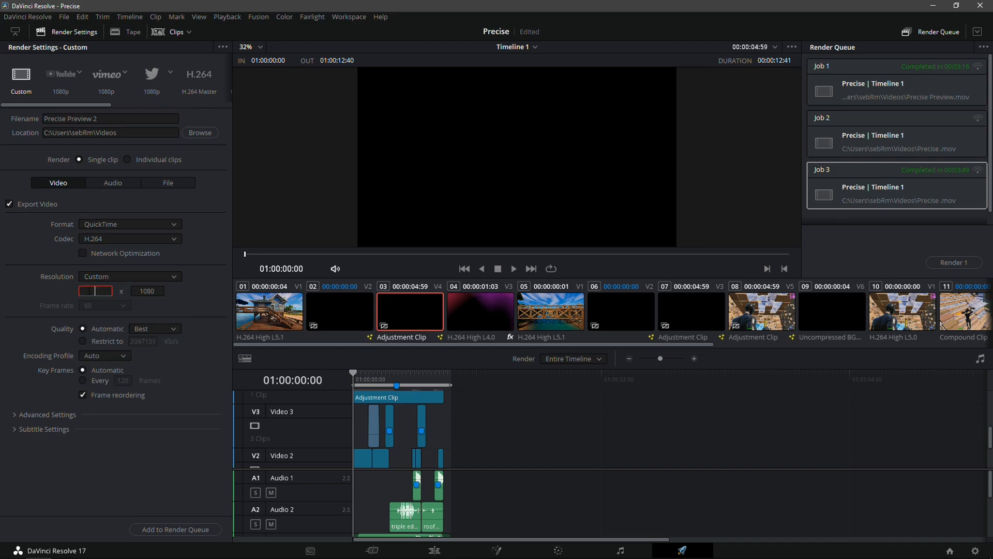
text(2550)
click(156, 291)
text(1440)
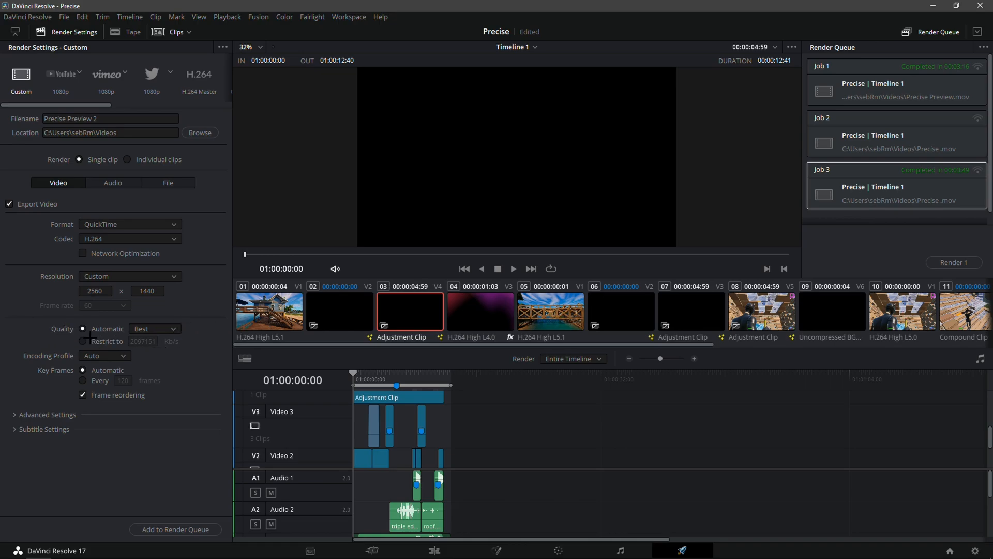
- Restrict the bitrate to 2097151 Kb/s and set Encoding Profile to High
click(82, 341)
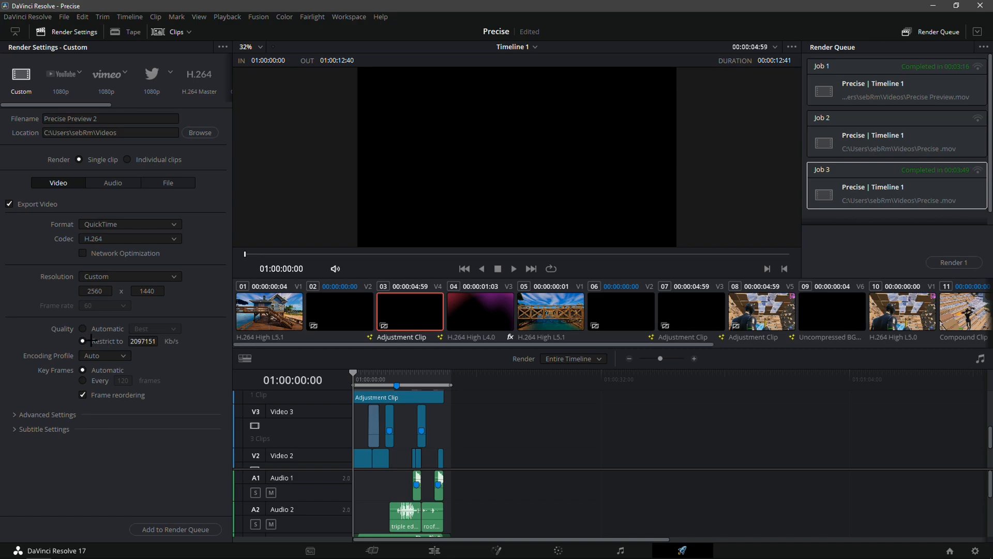
click(143, 340)
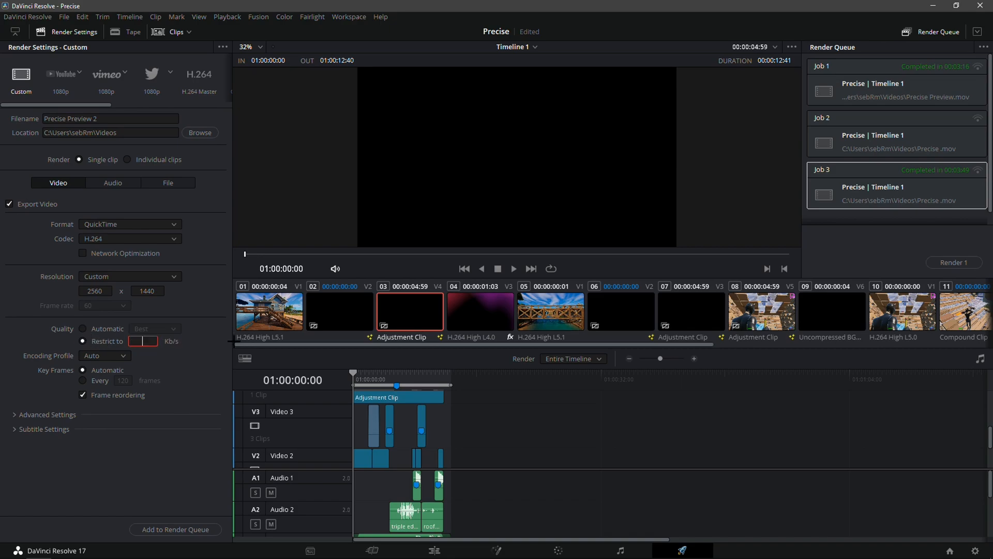
text(1111111)
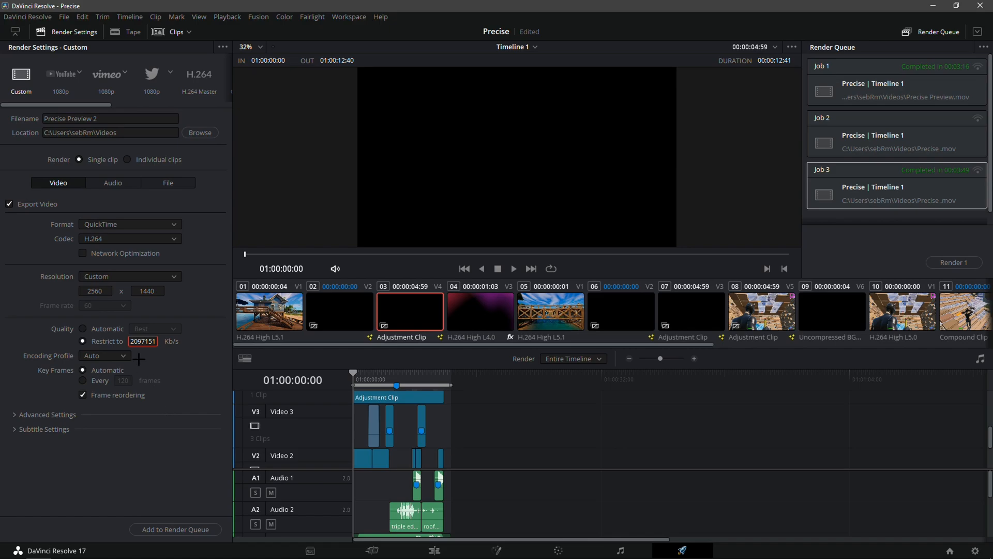
click(104, 355)
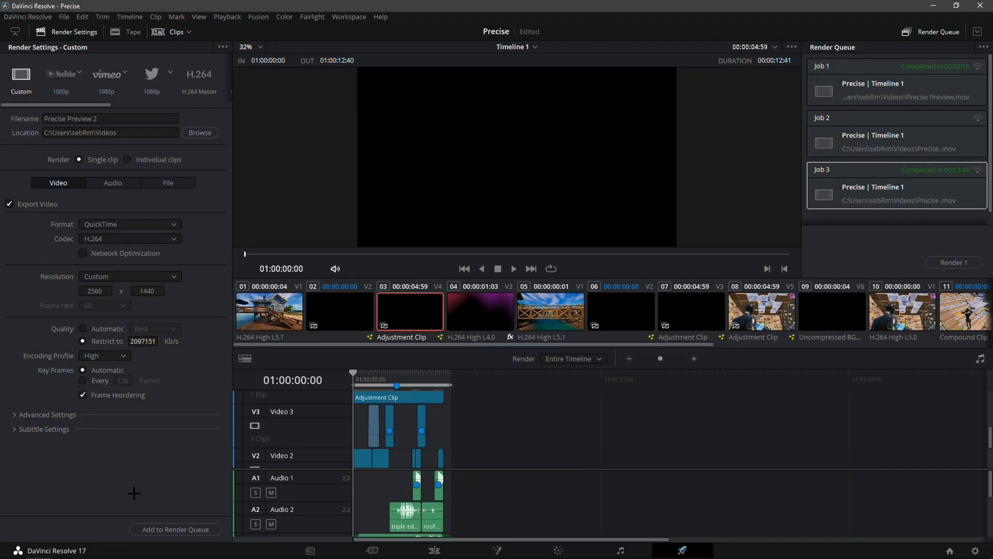
- Add the job to the Render Queue, accept the higher-resolution warning, and render all
click(175, 528)
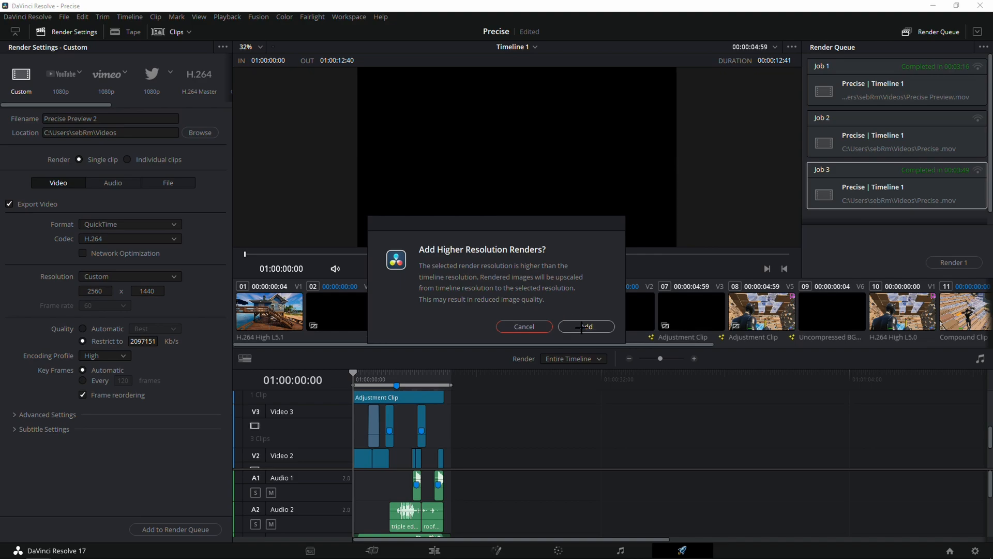
click(585, 326)
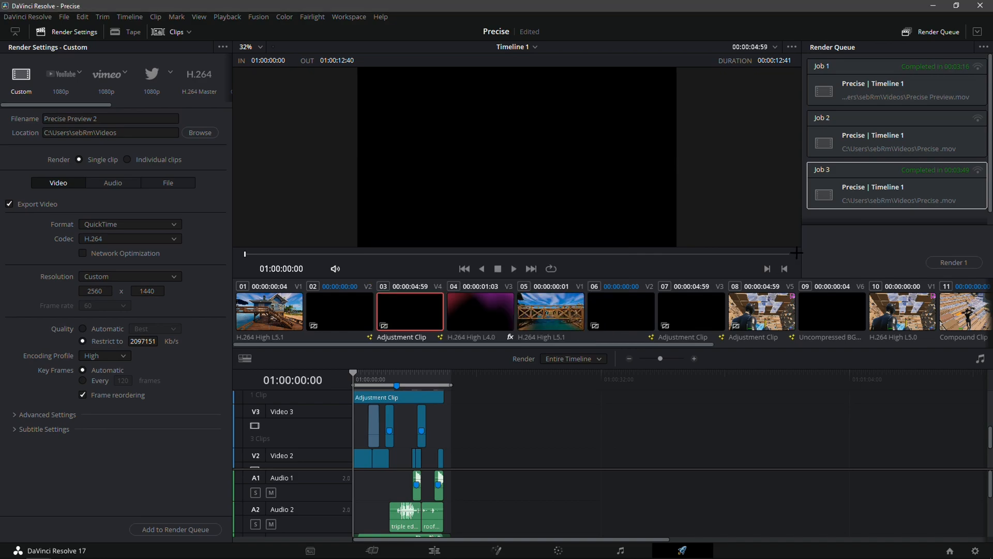
click(953, 263)
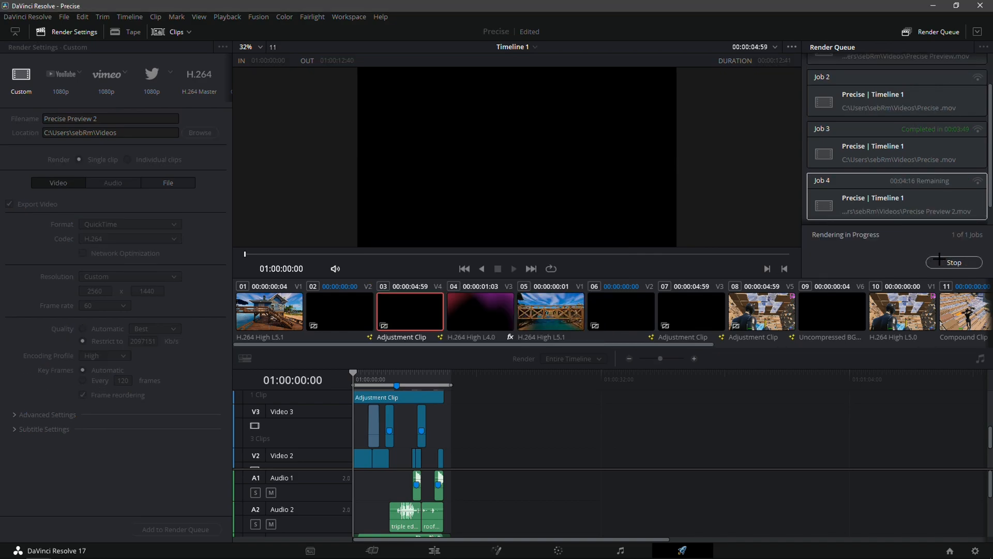